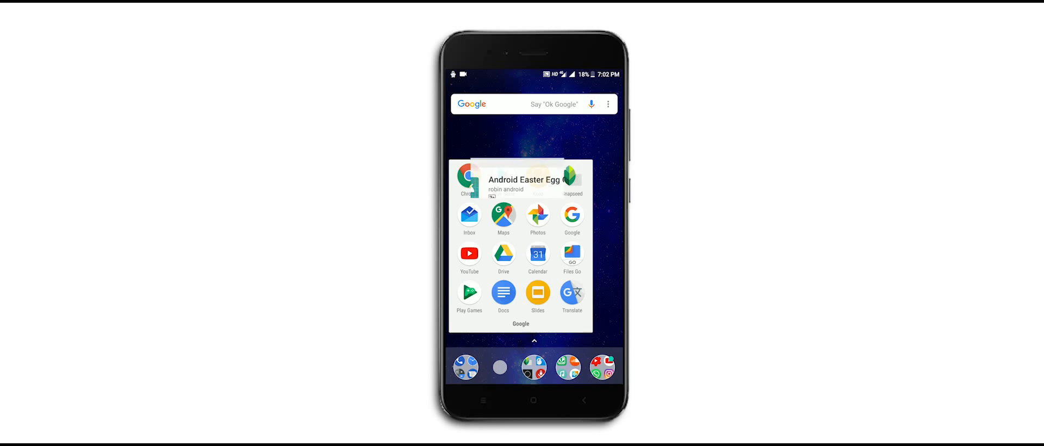
# - View the Android Easter Egg Collection store listing and scroll through its details
pyautogui.click(526, 183)
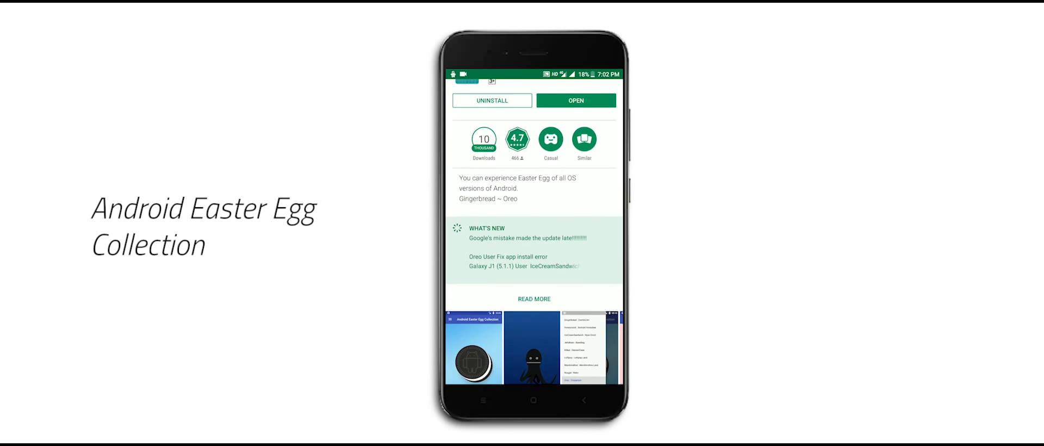
pyautogui.scroll(-3)
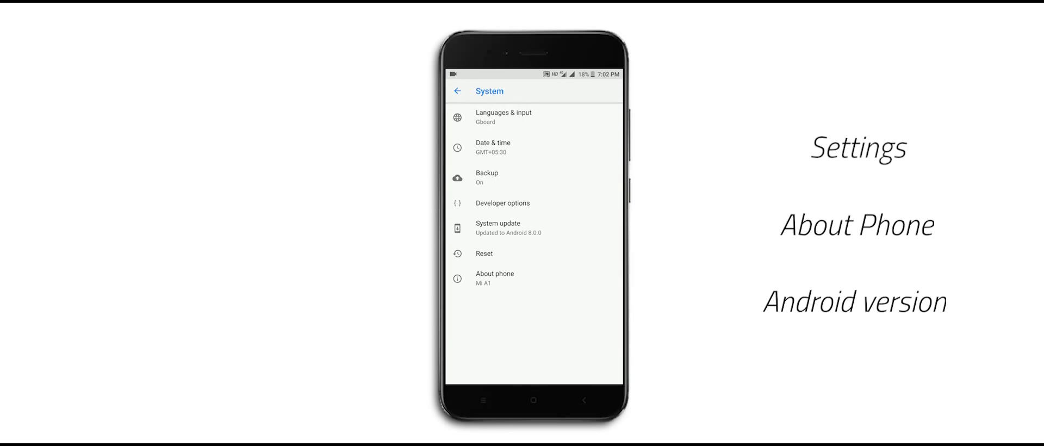
# - Check About phone to confirm the device runs Android 8.0.0
pyautogui.click(494, 277)
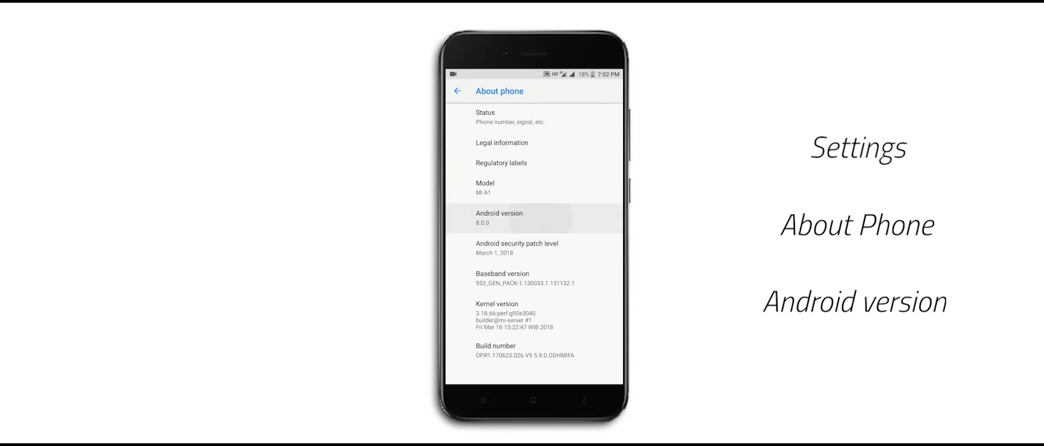
pyautogui.click(499, 218)
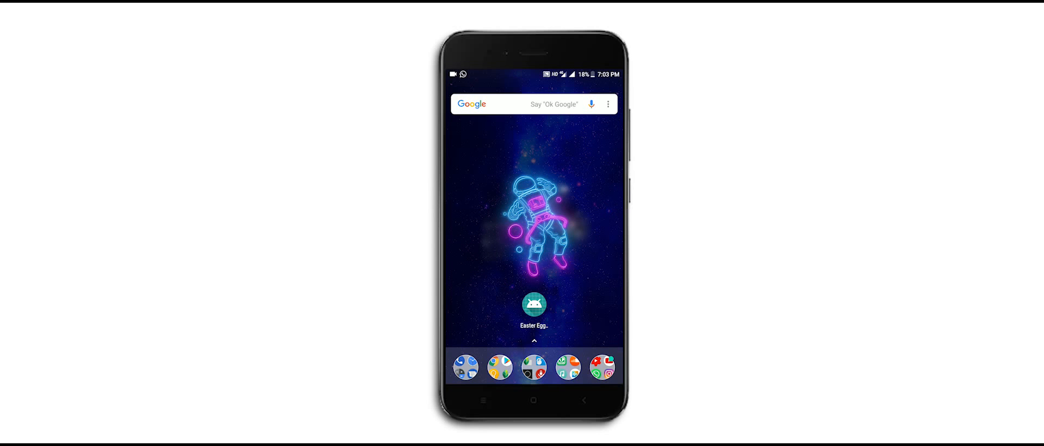
# - Launch the Easter Egg app to the Oreo egg and show the Android version drawer
pyautogui.click(533, 304)
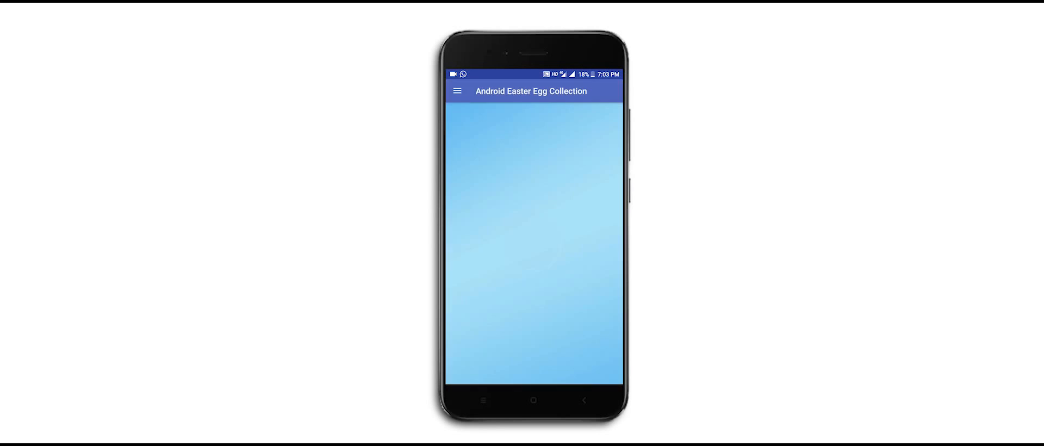
pyautogui.click(457, 91)
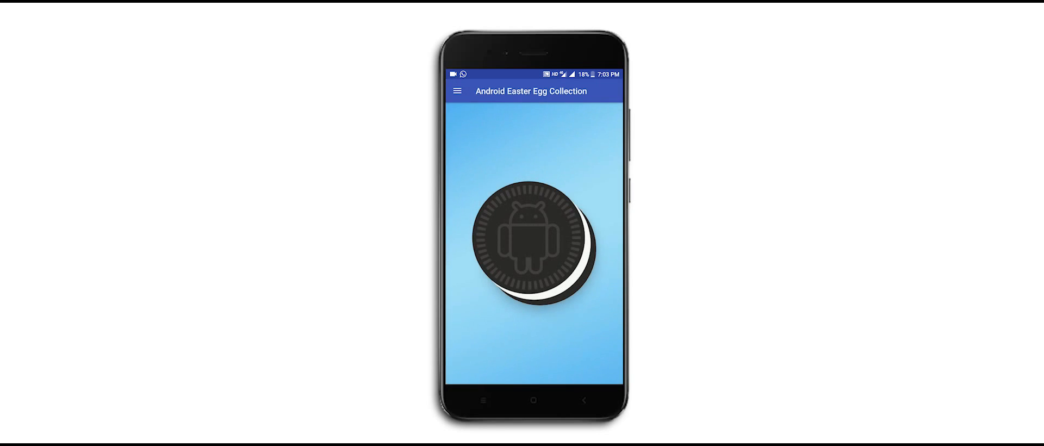
pyautogui.click(458, 92)
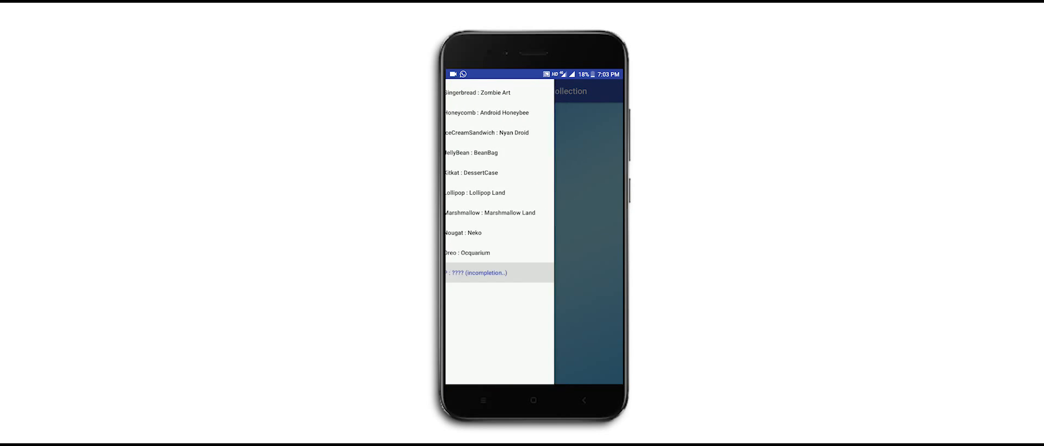
pyautogui.click(475, 272)
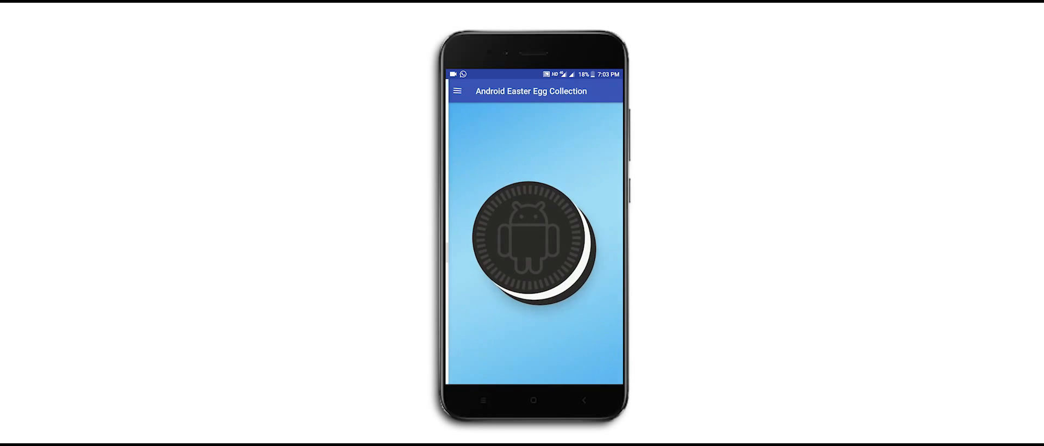
pyautogui.click(458, 92)
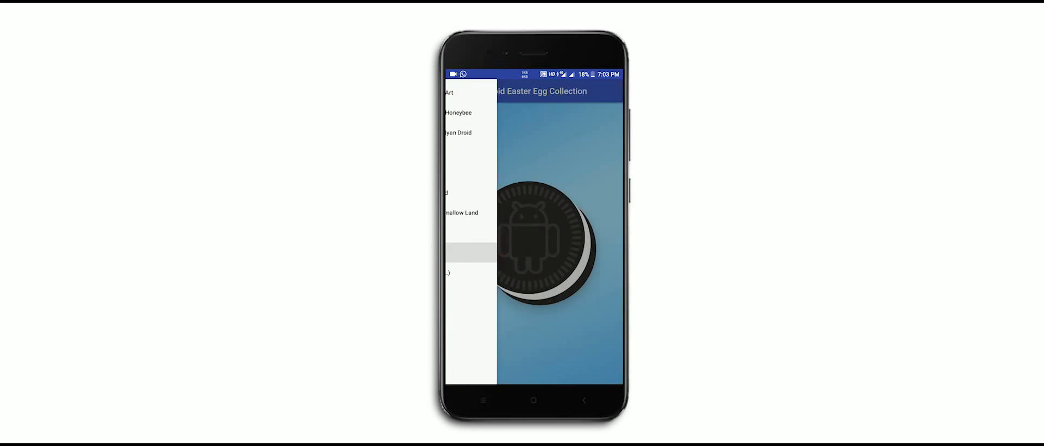